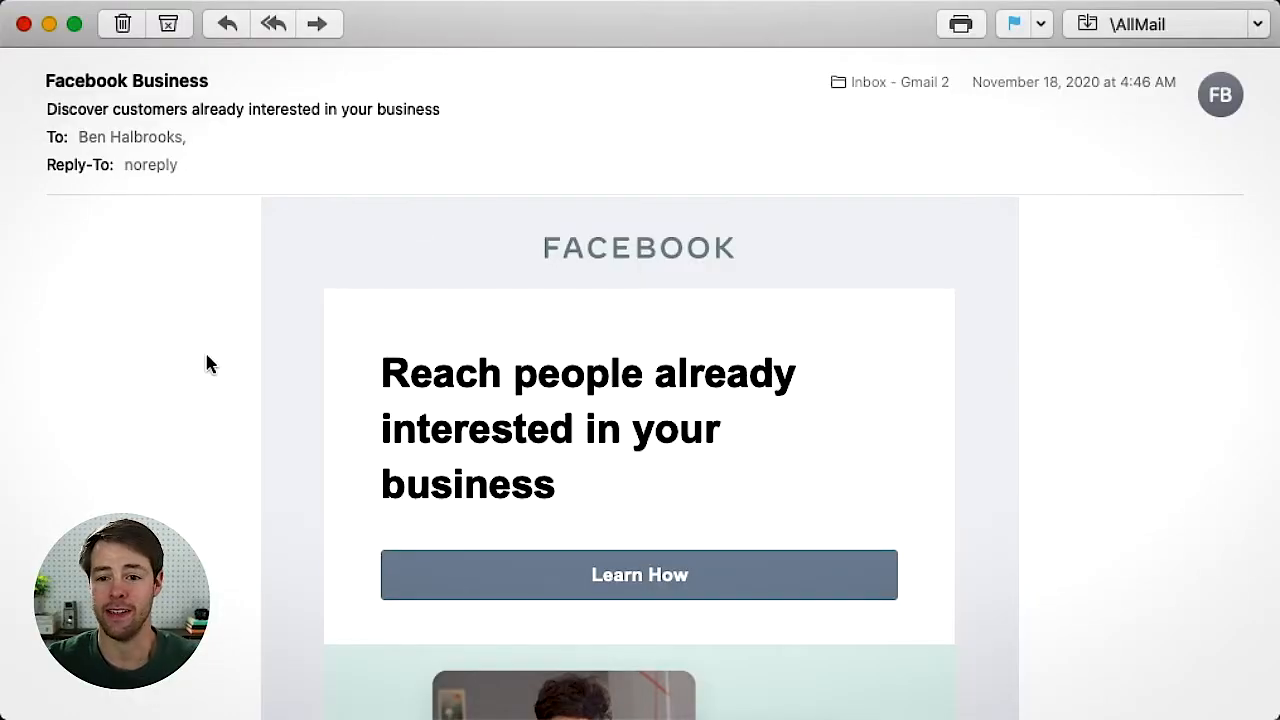
mouse_move(196, 324)
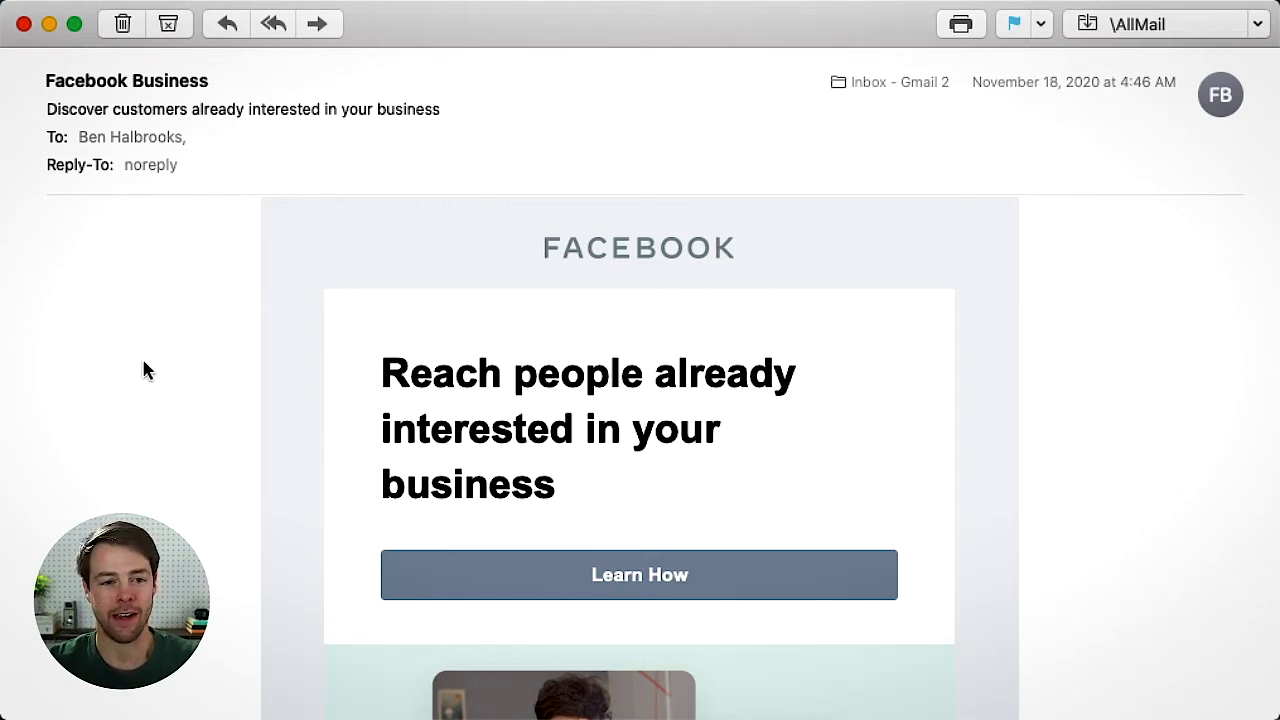
mouse_move(232, 350)
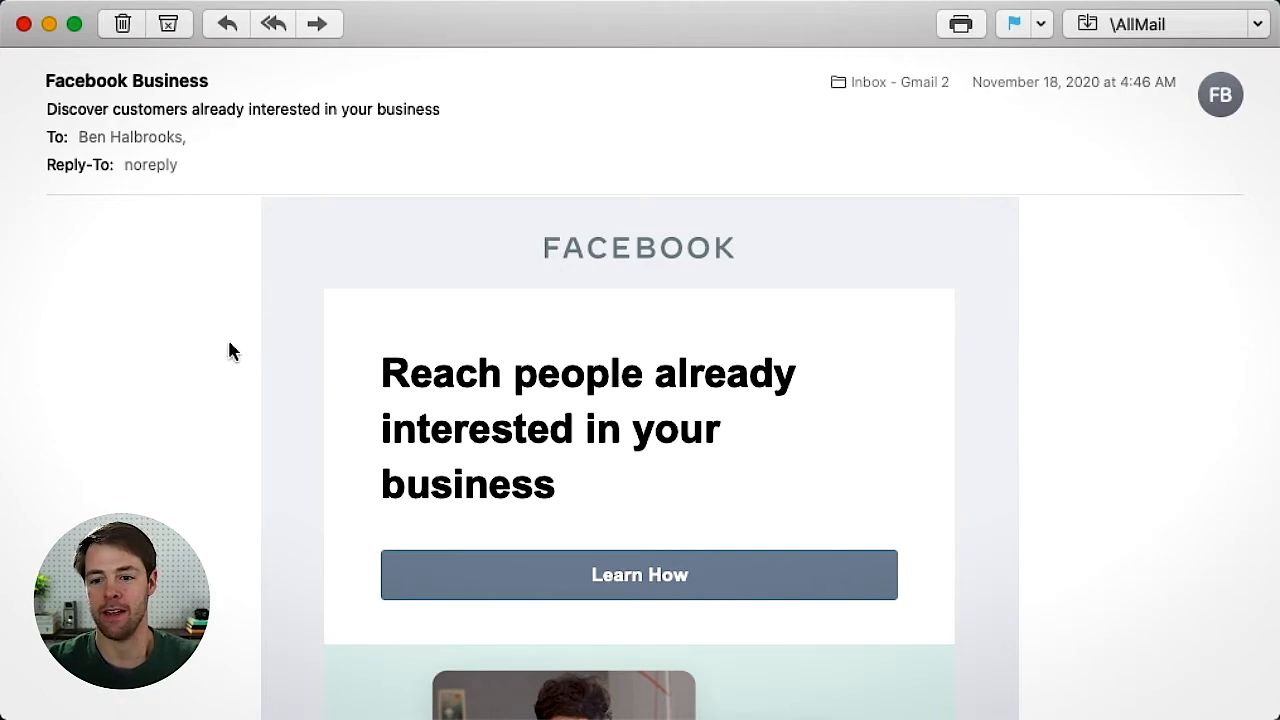
- Inspect the message header and reveal the sender's full email address
scroll("down", 3)
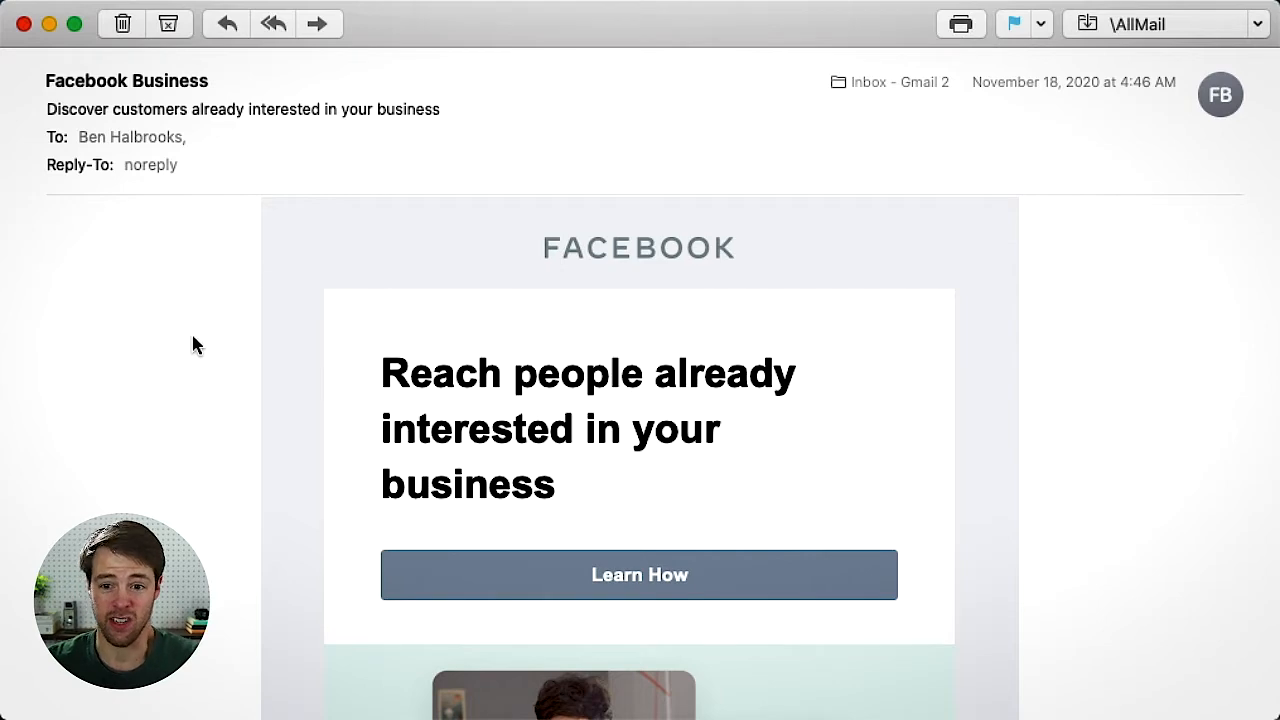
scroll("down", 3)
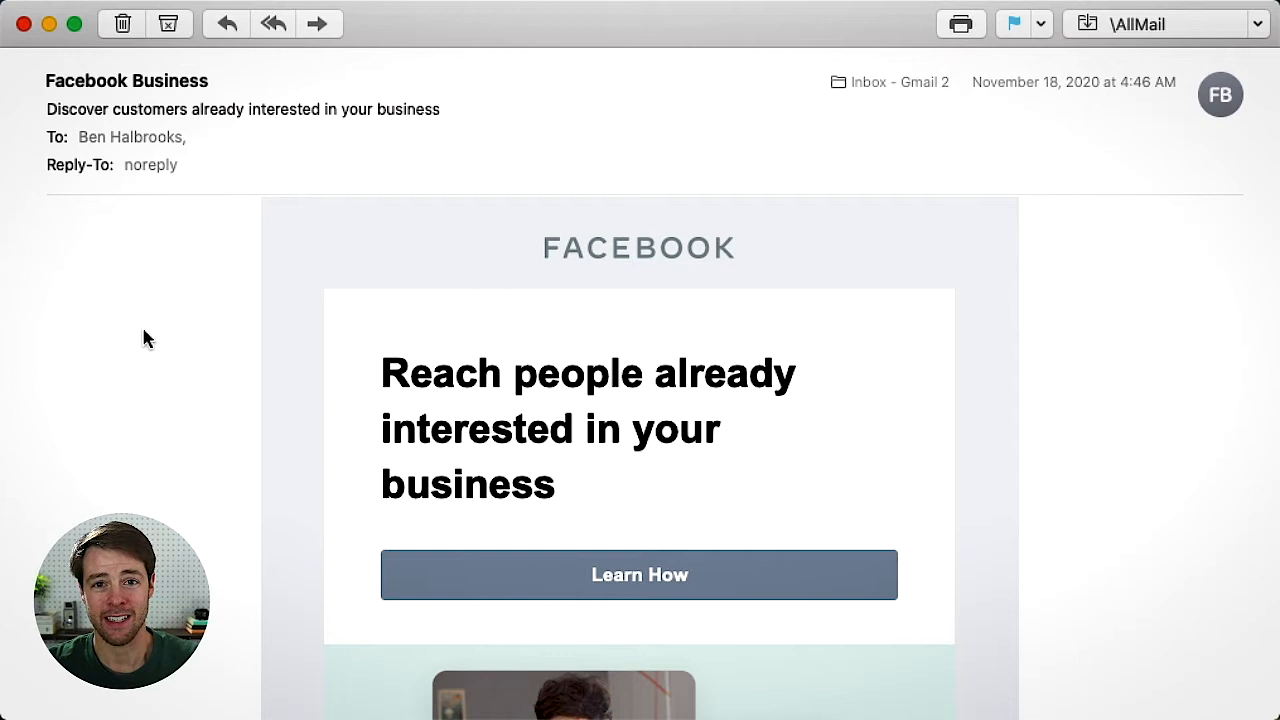
left_click(126, 80)
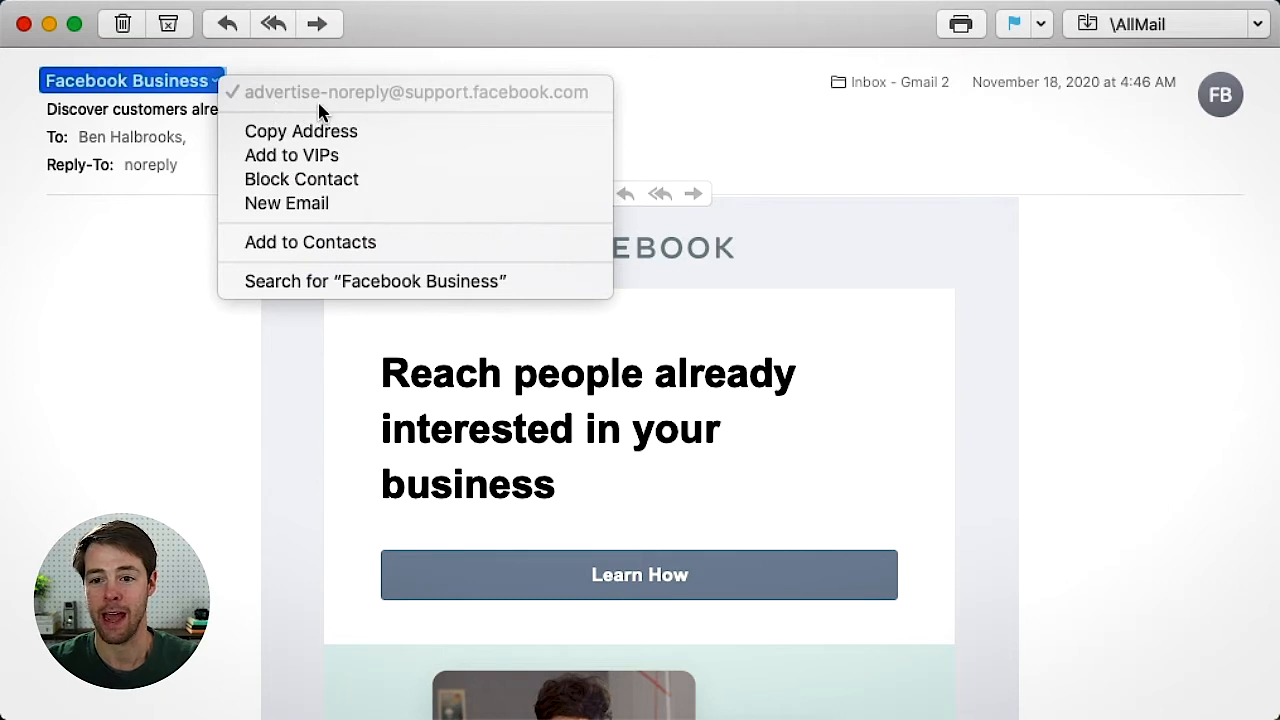
mouse_move(398, 116)
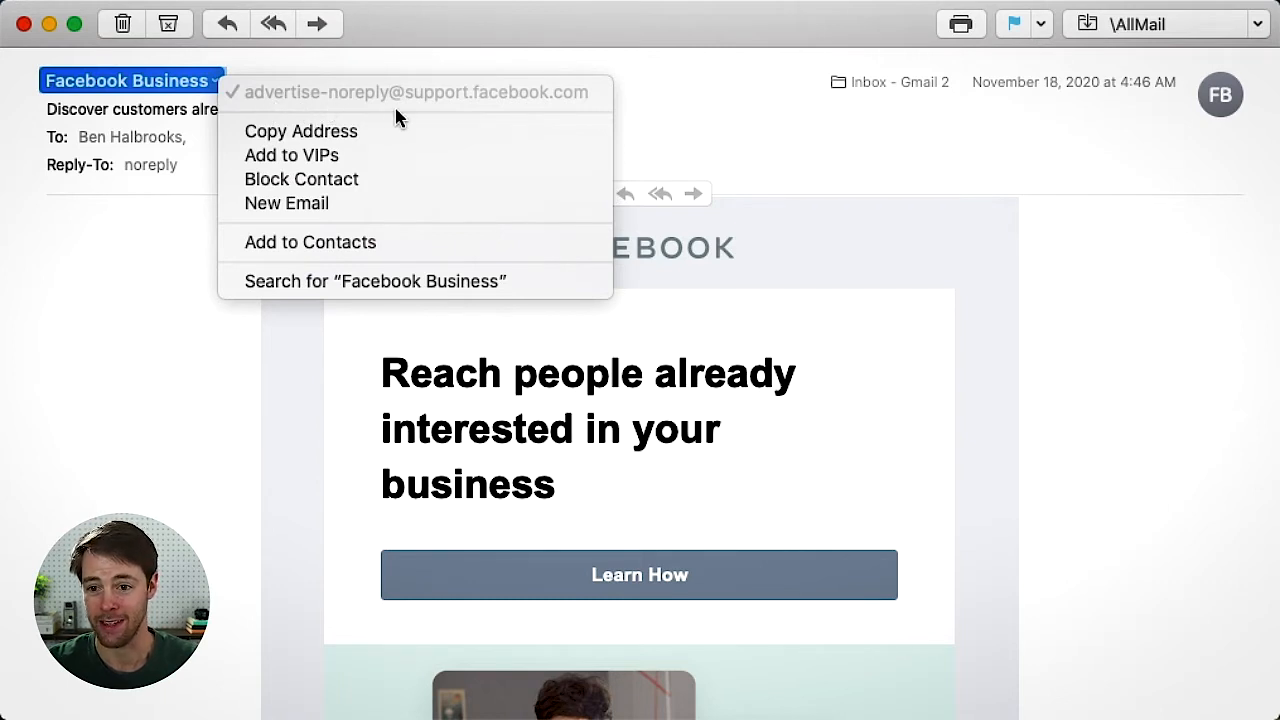
mouse_move(448, 120)
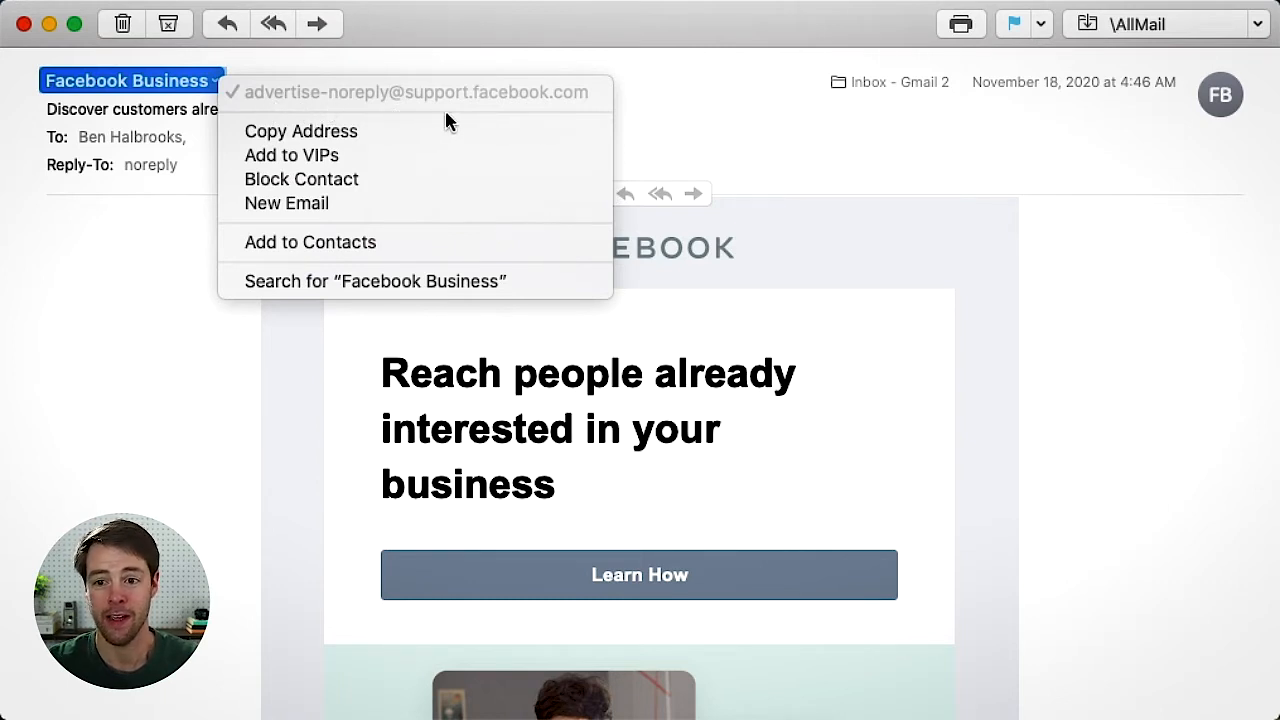
mouse_move(584, 118)
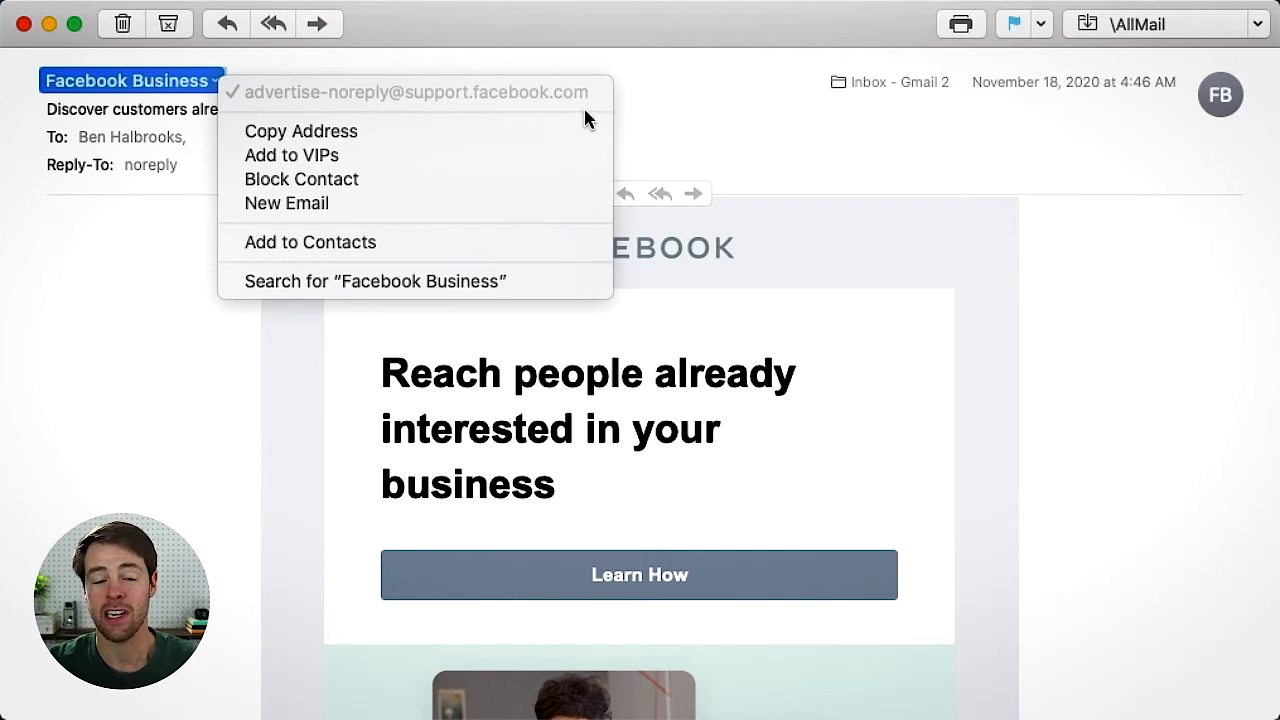
mouse_move(416, 118)
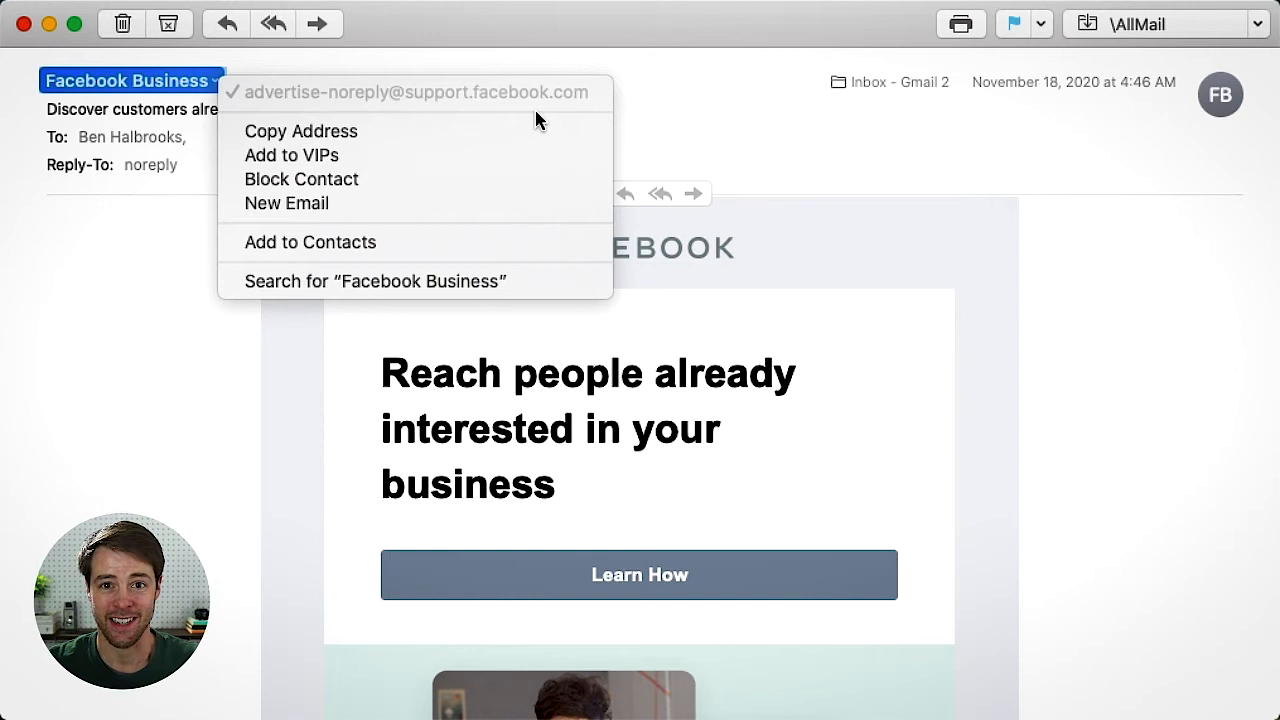
mouse_move(528, 124)
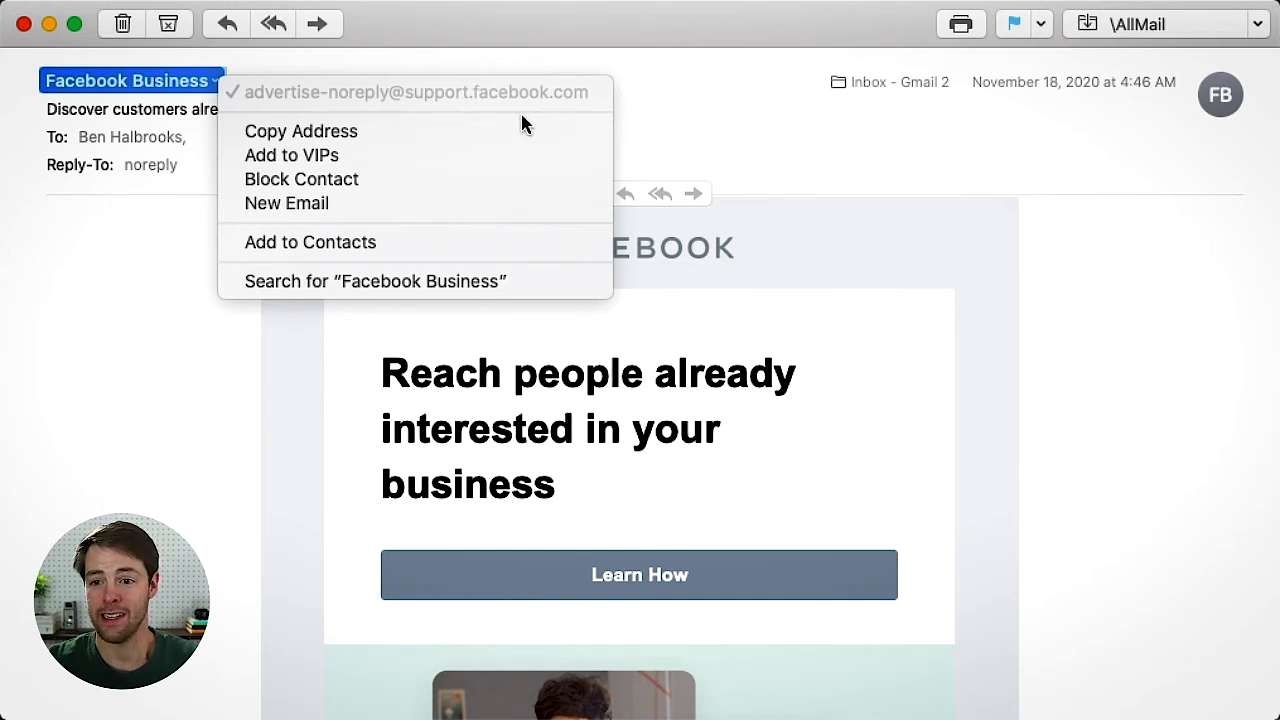
mouse_move(390, 118)
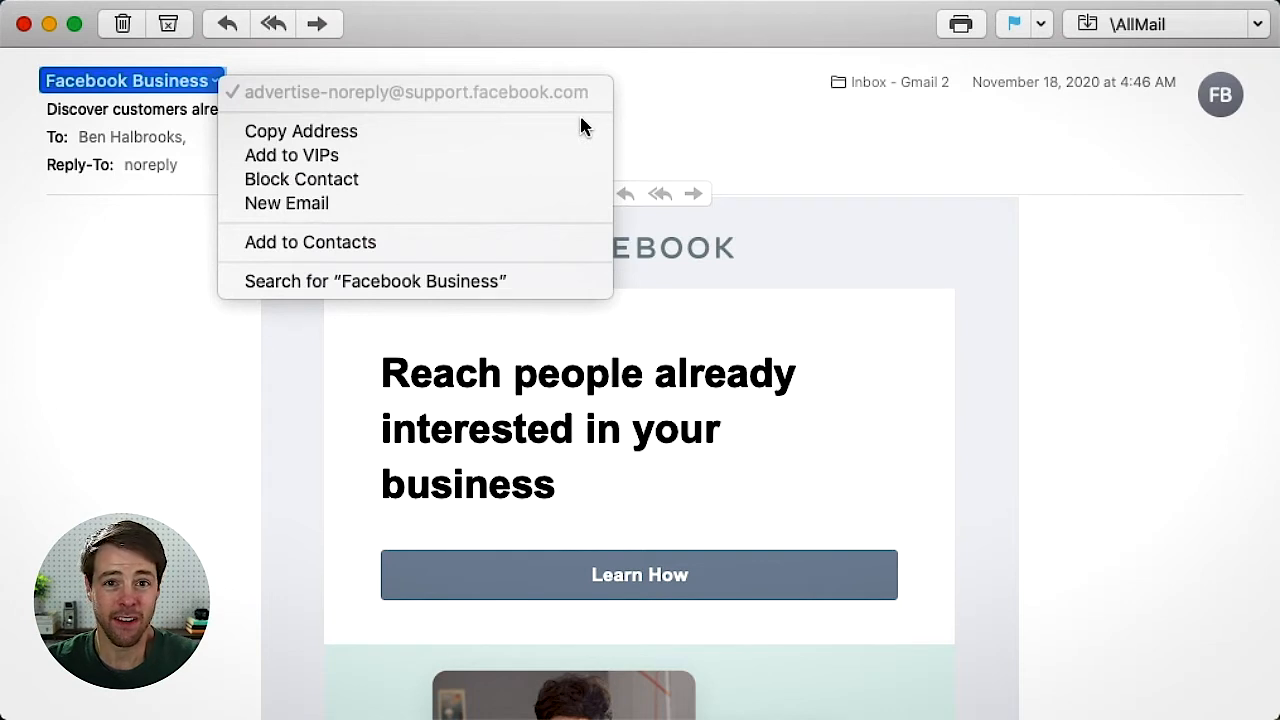
mouse_move(528, 124)
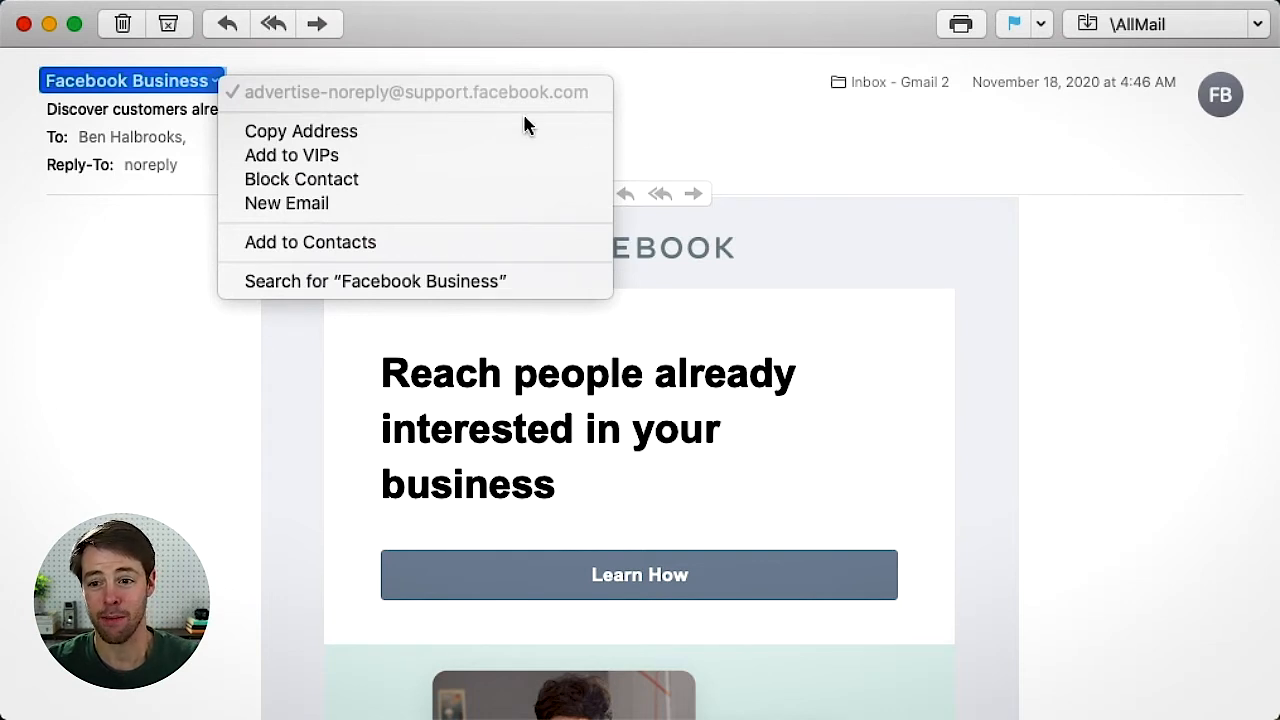
mouse_move(584, 128)
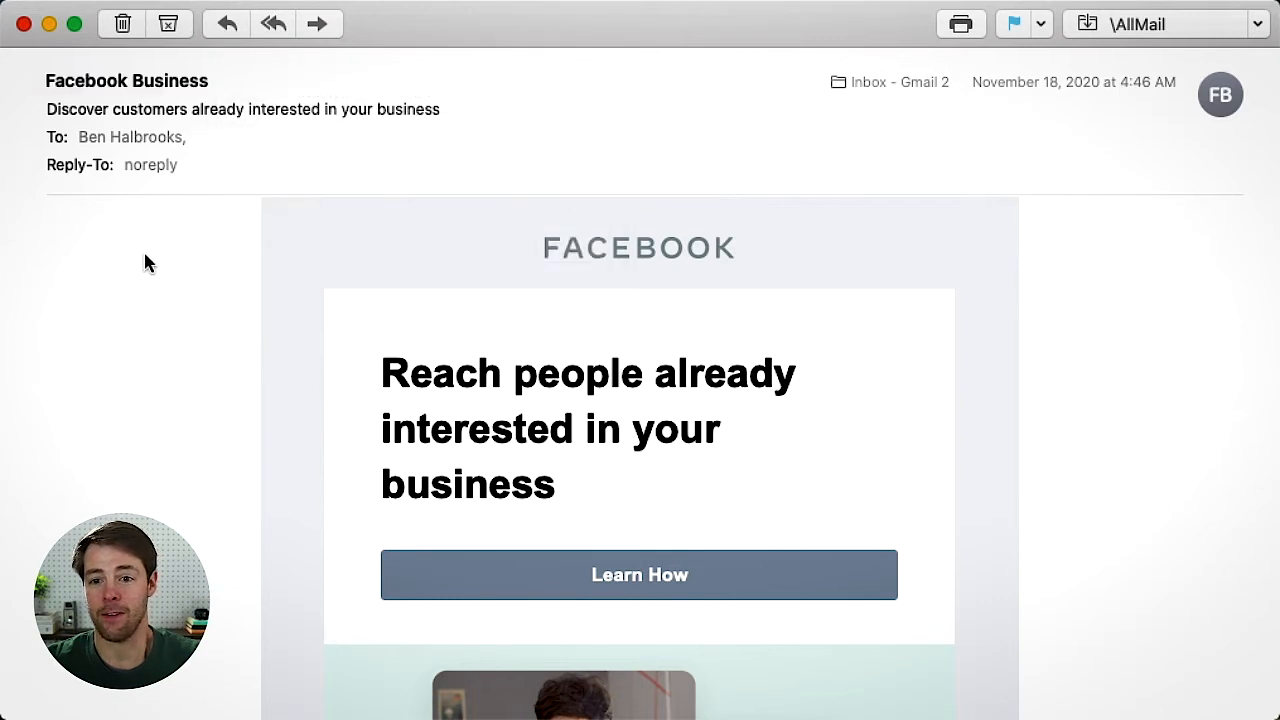
- Turn off Use Smart Addresses in the Viewing preferences, then return to General
left_click(128, 80)
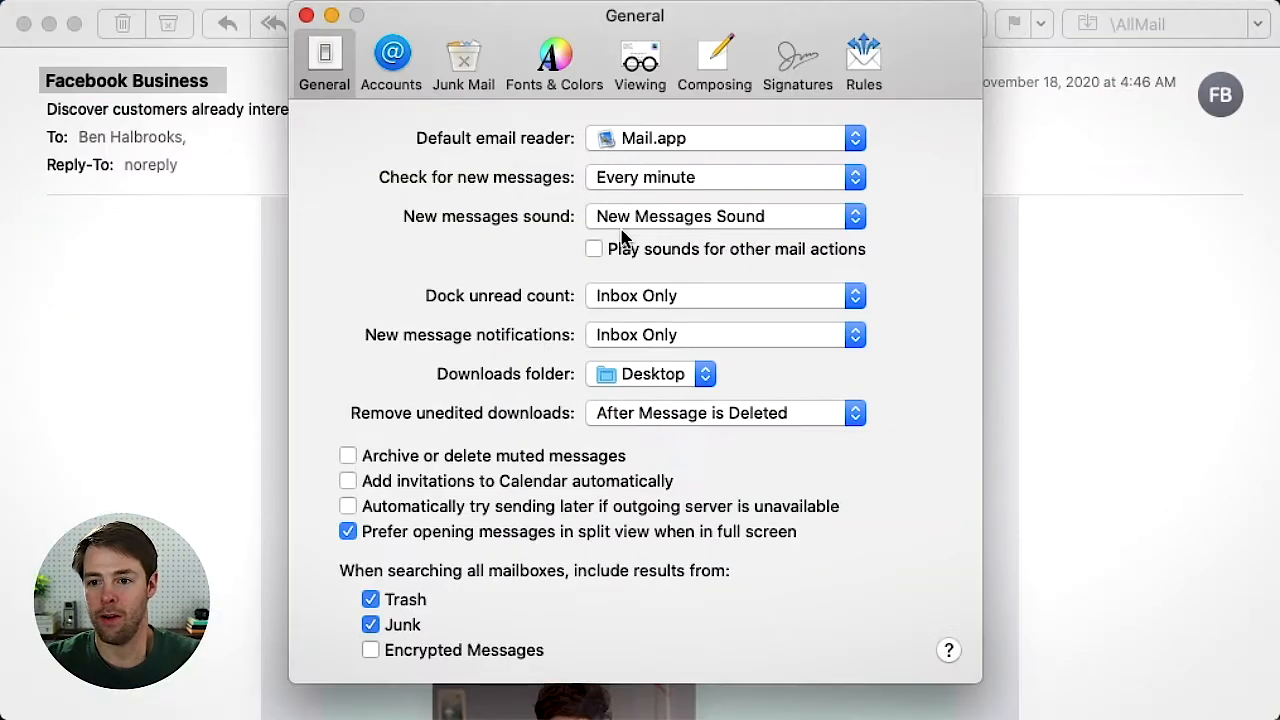
mouse_move(360, 228)
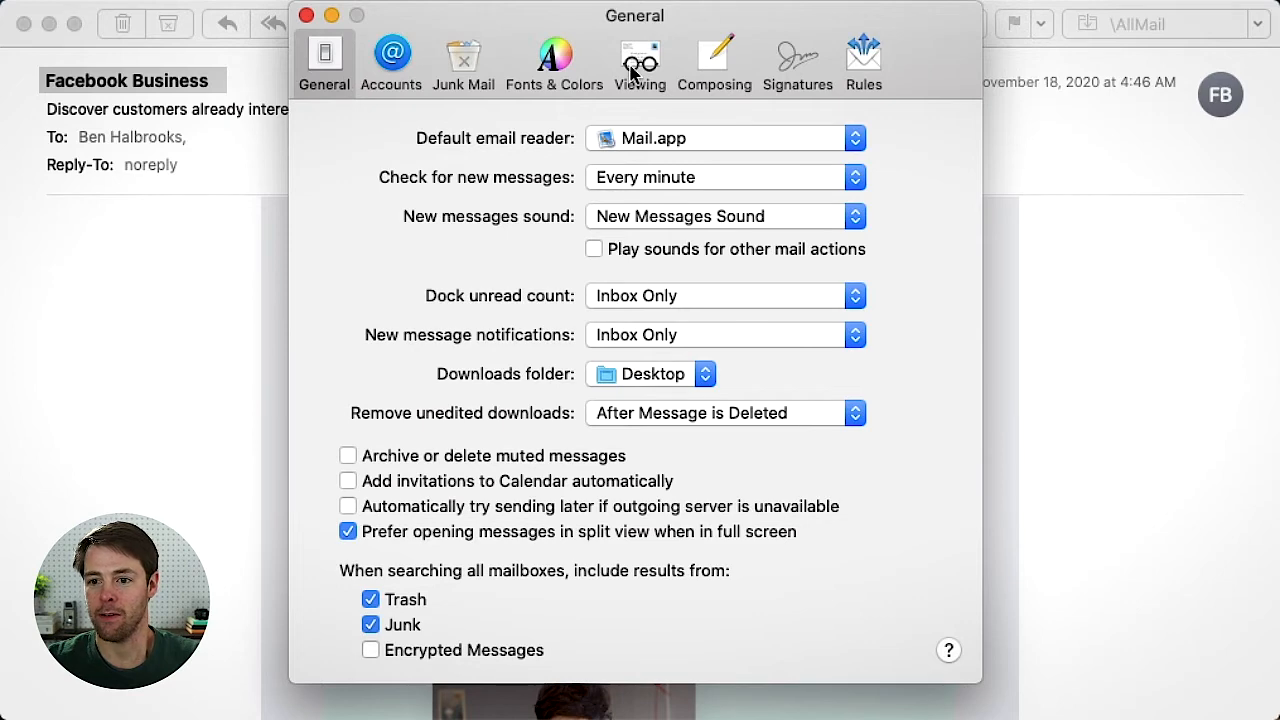
left_click(640, 58)
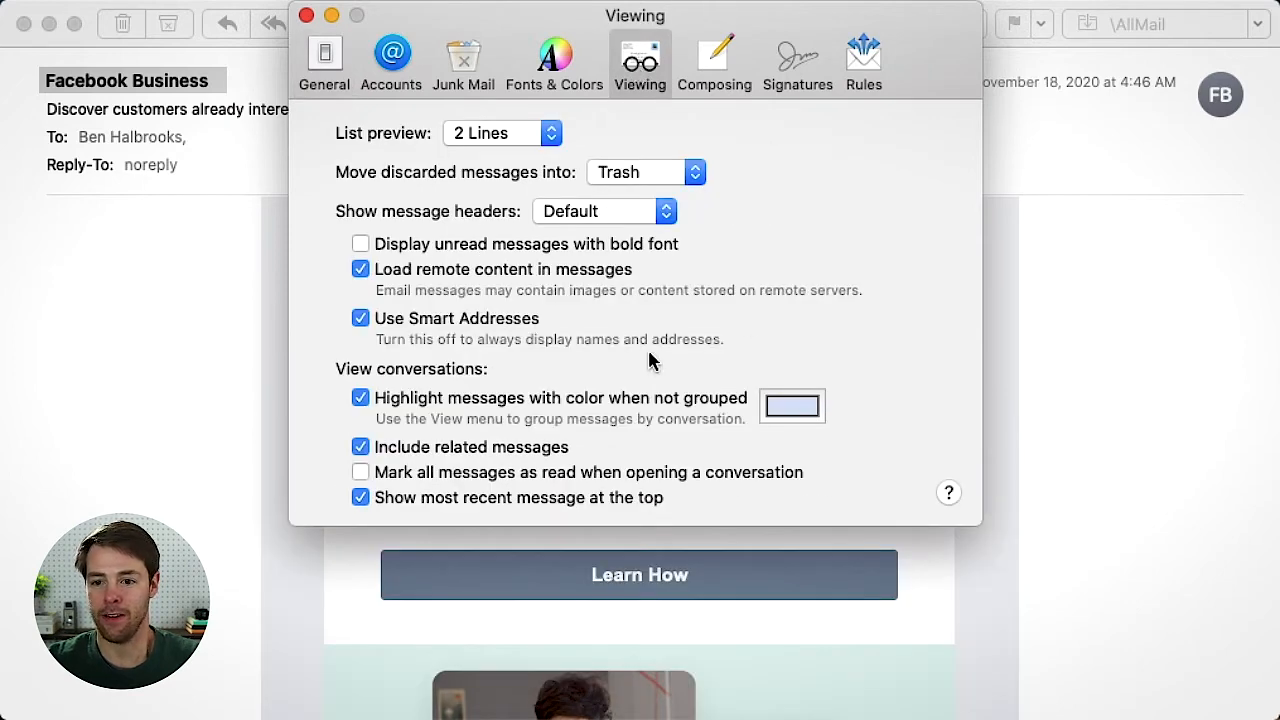
mouse_move(432, 344)
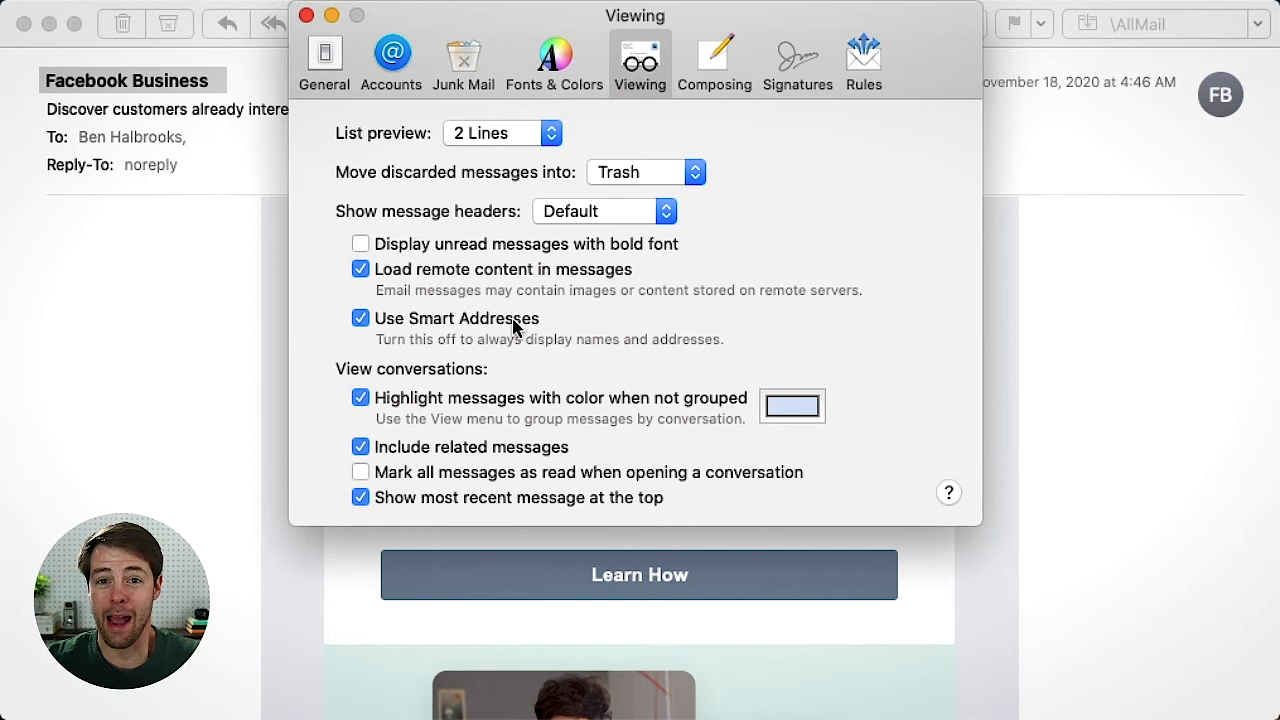
left_click(360, 318)
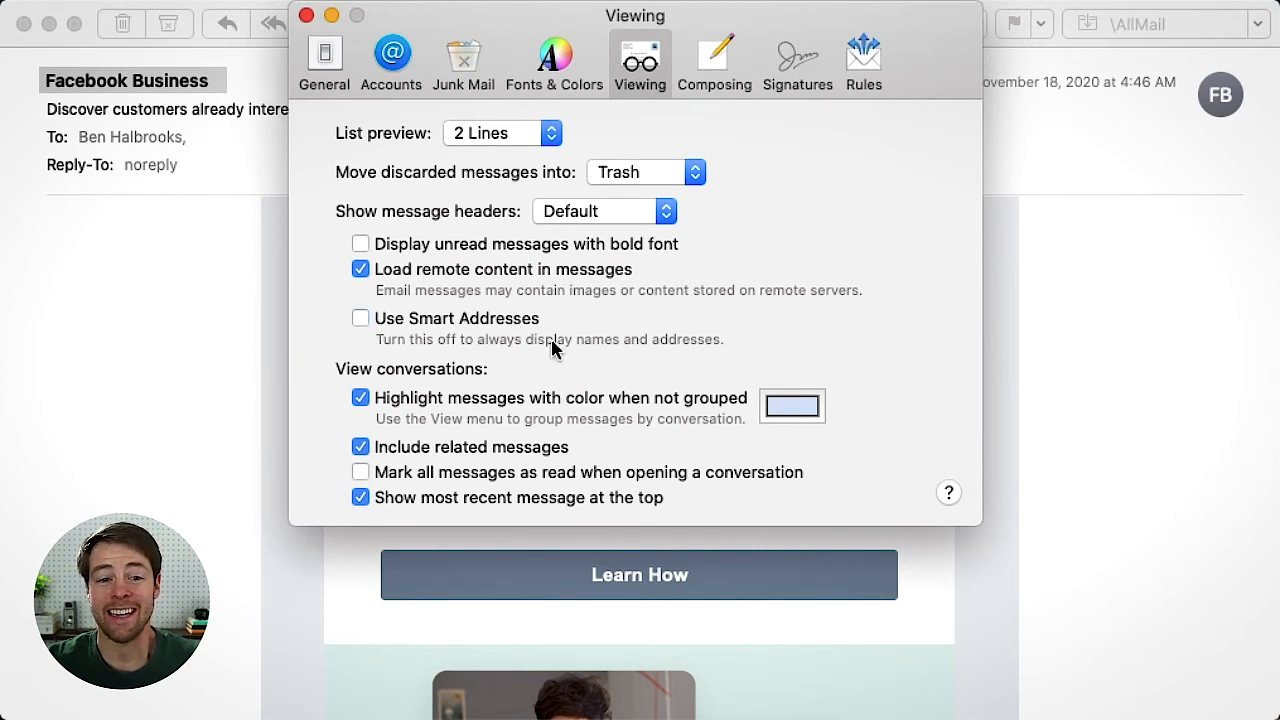
mouse_move(600, 344)
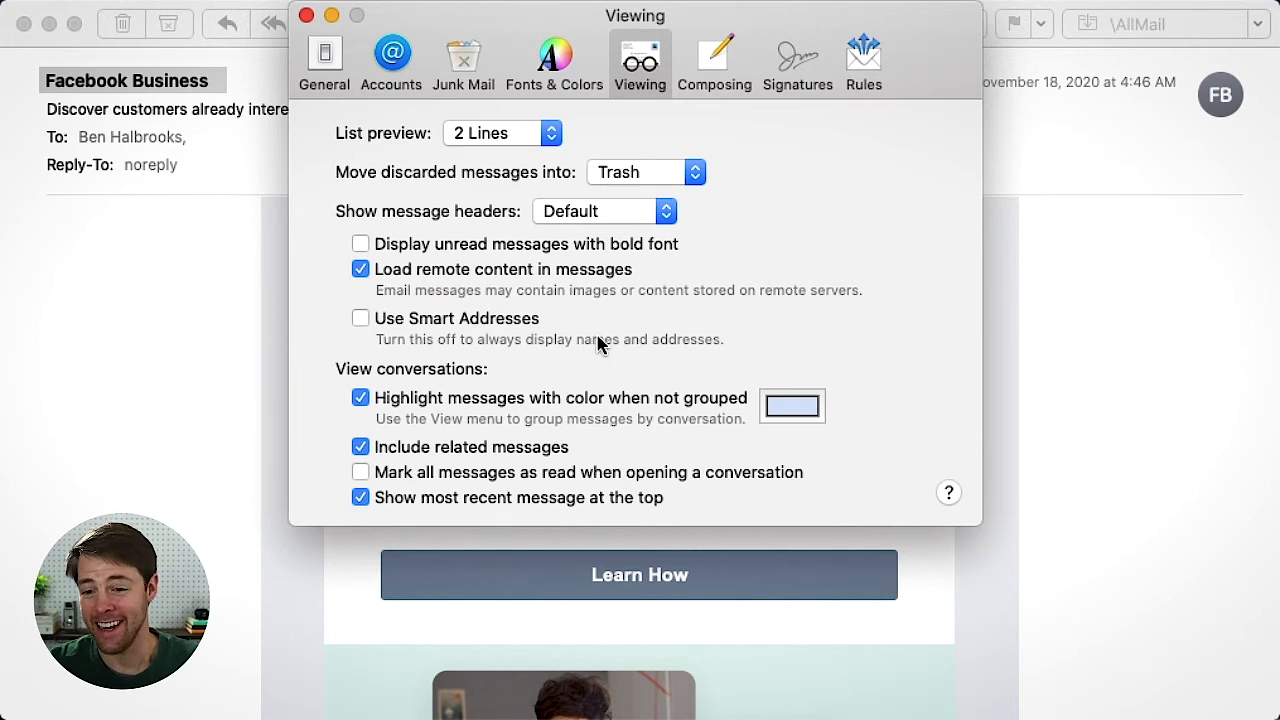
mouse_move(612, 332)
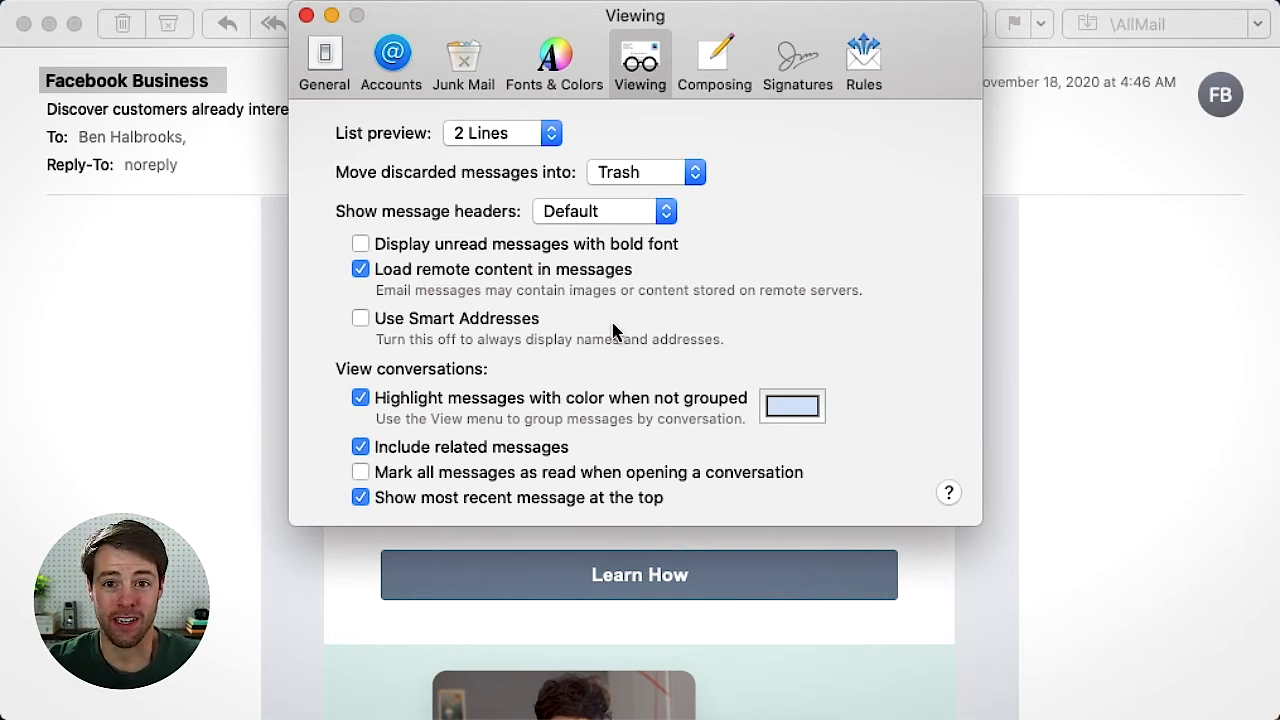
mouse_move(540, 332)
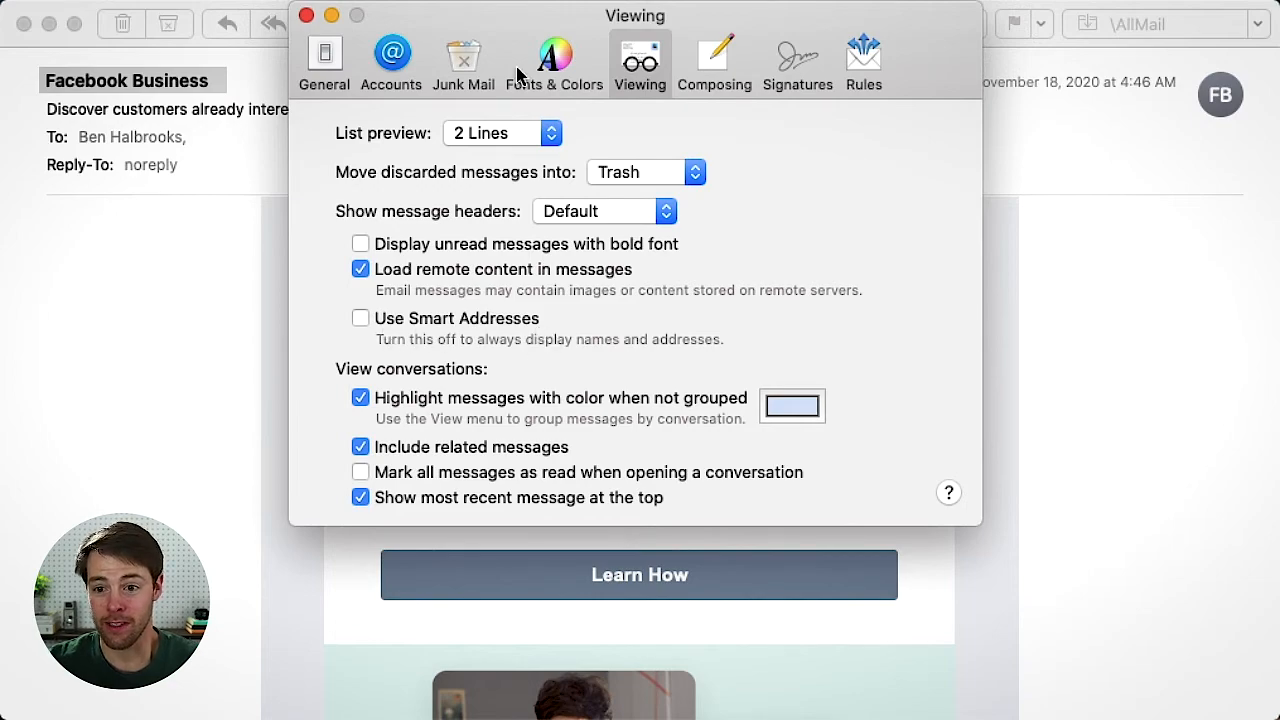
left_click(324, 60)
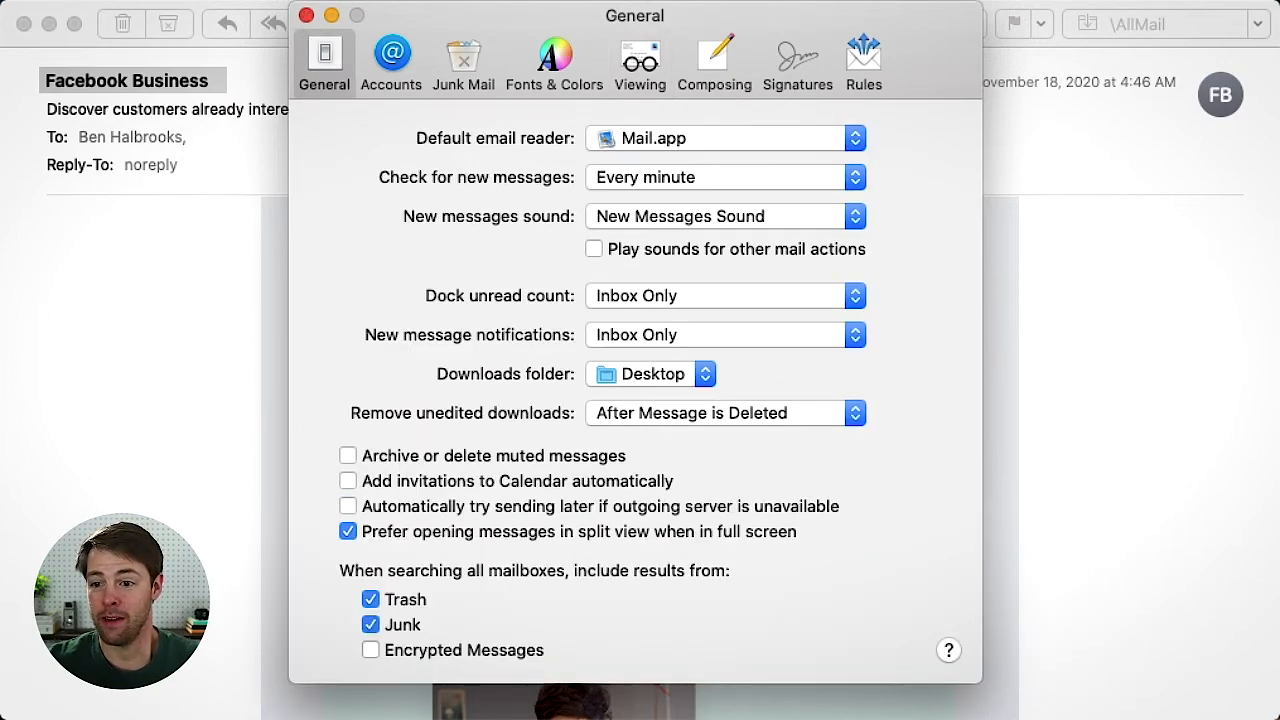
- Reopen the Facebook Business message from the inbox in its own window
left_click(306, 16)
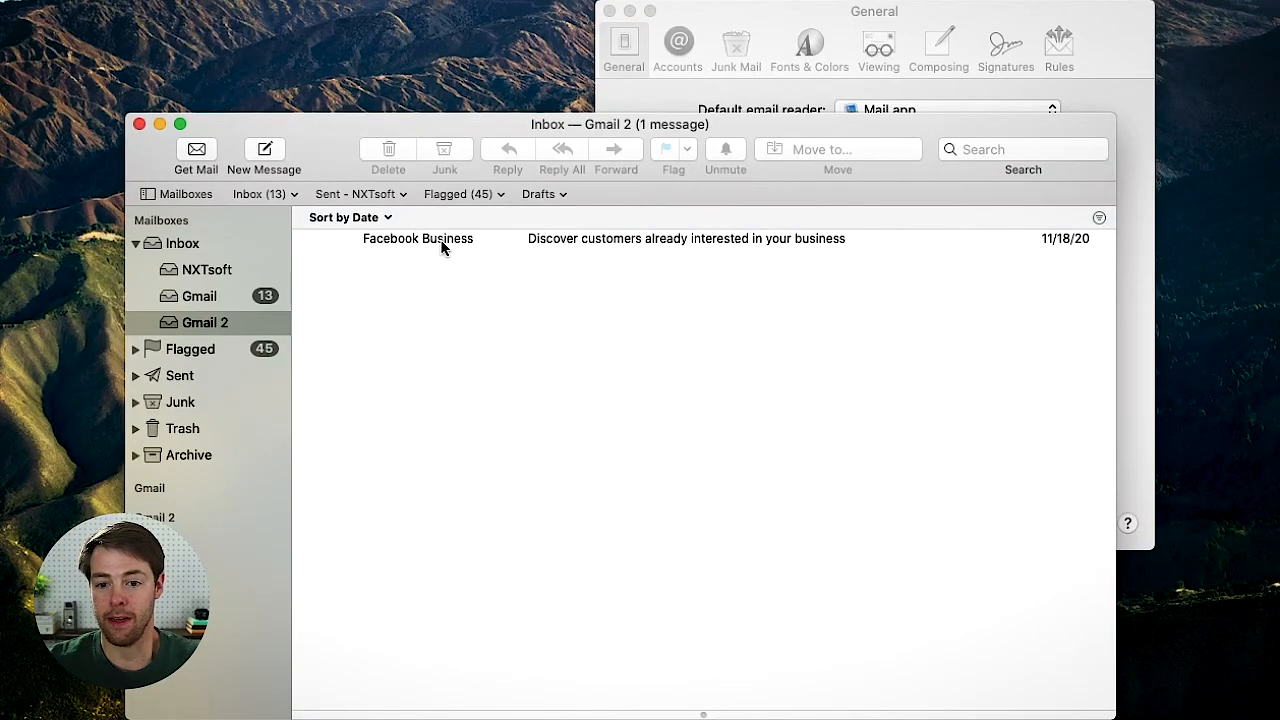
double_click(416, 238)
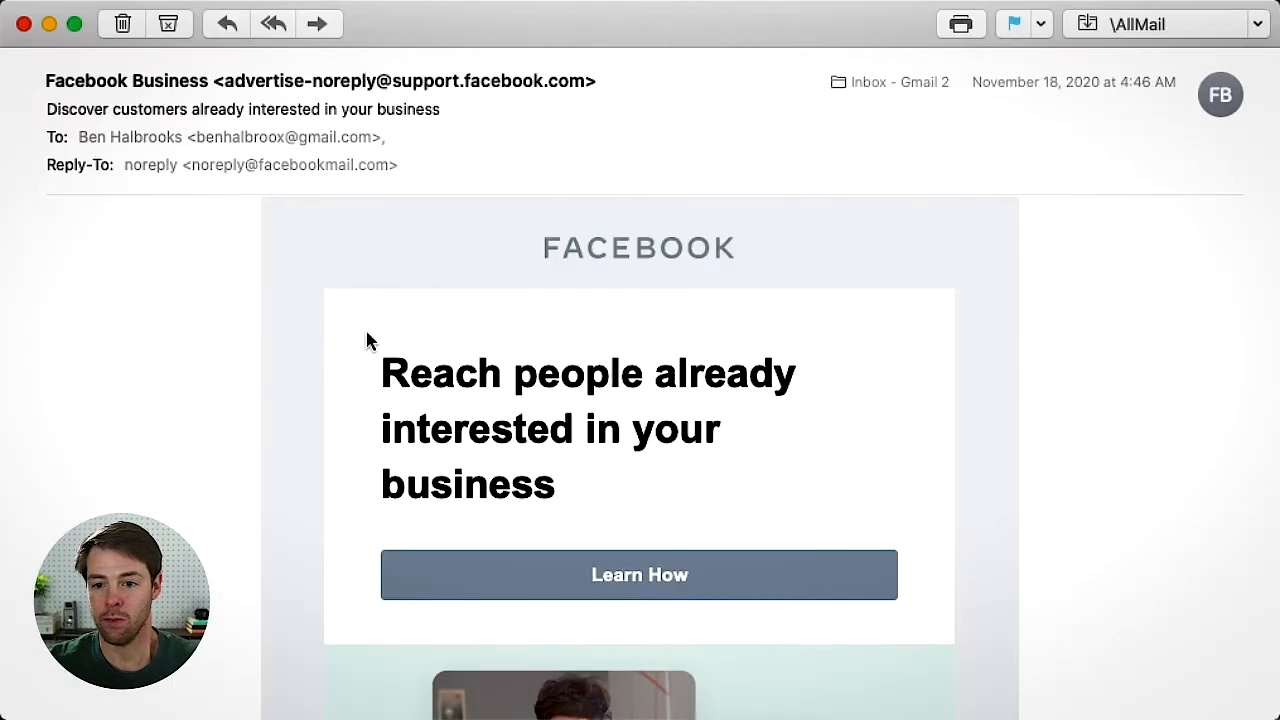